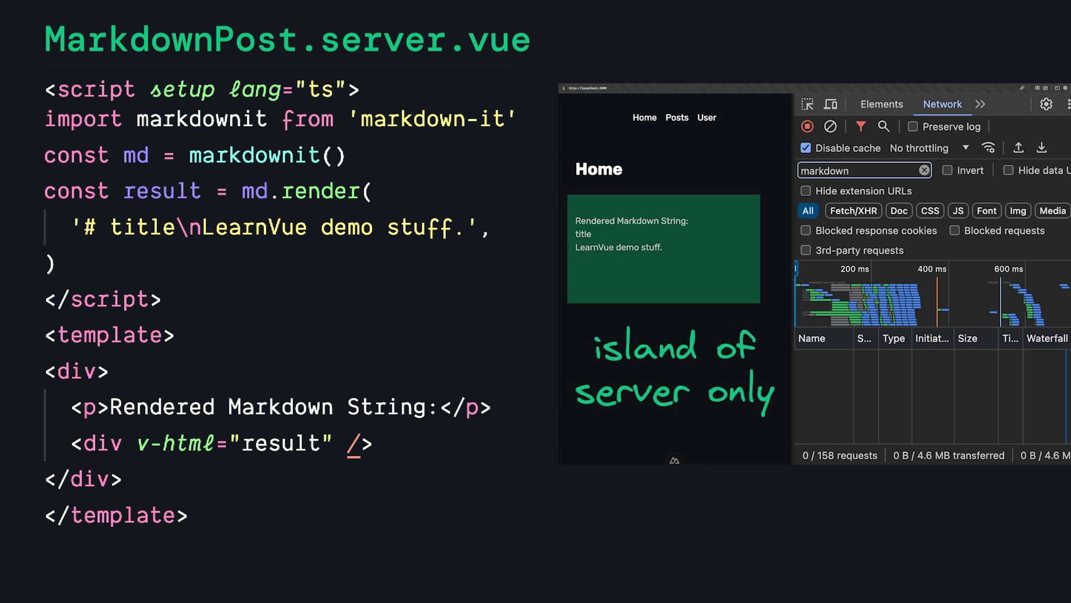
# Reload to capture the MarkdownPost island request and inspect its Headers
pyautogui.click(676, 117)
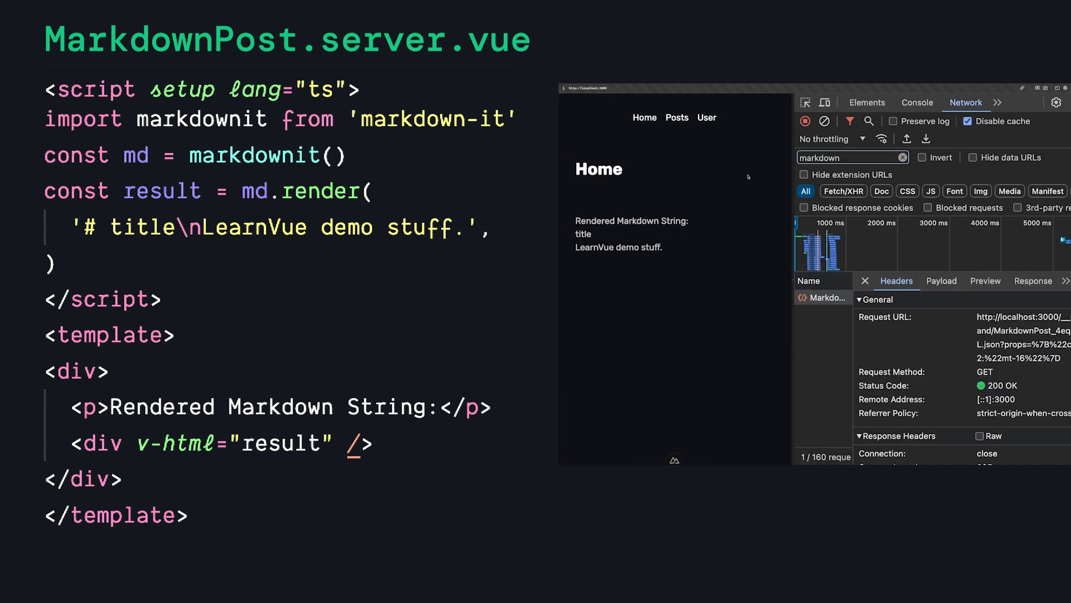
pyautogui.click(1033, 282)
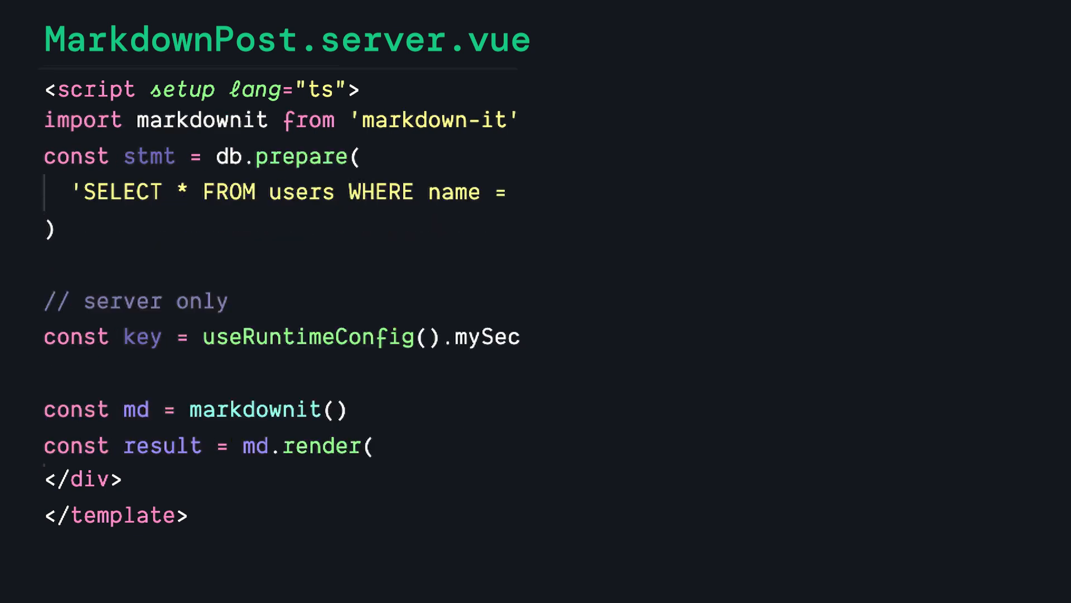
# Enter the markdown string '# title / LearnVue demo stuff.' for md.render in MarkdownPost.server.vue
pyautogui.write("'# title\\nLearnVue demo stuff.',")
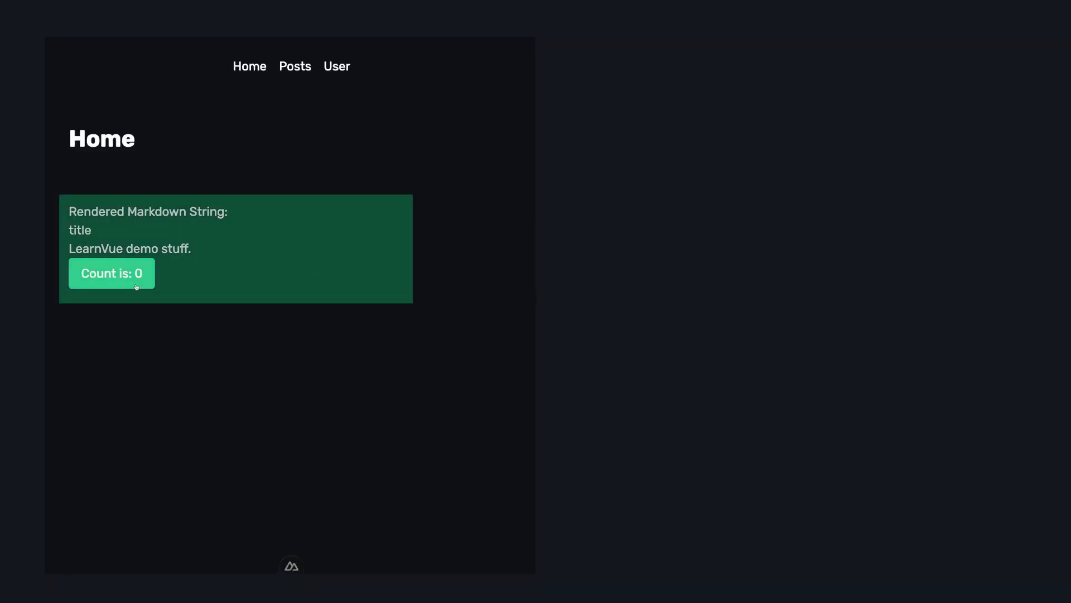
# Mark <Counter /> with nuxt-client and increment the now-interactive counter
pyautogui.click(111, 272)
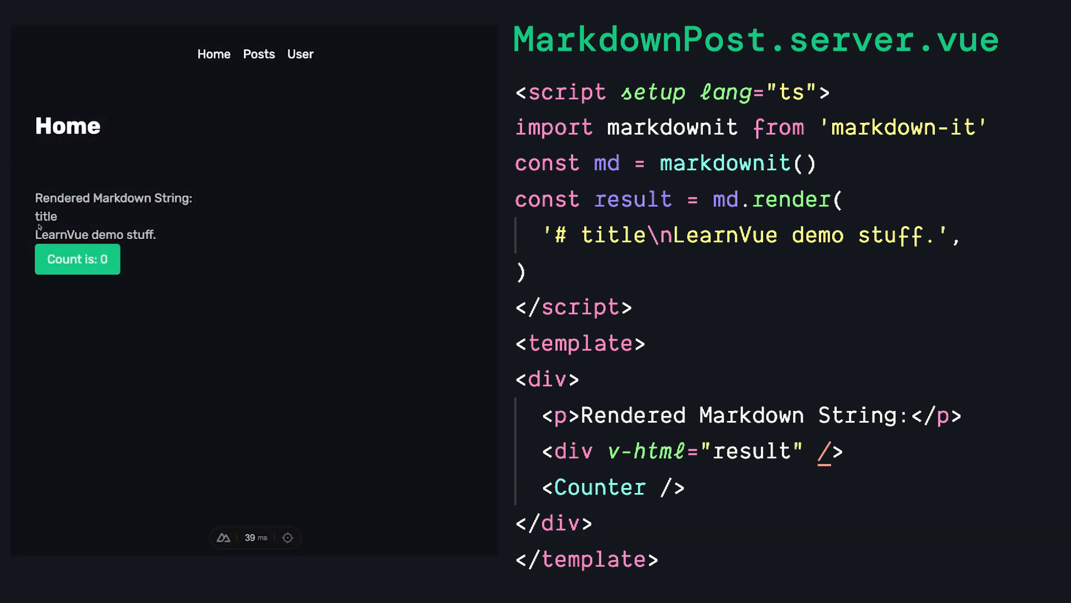
pyautogui.moveTo(99, 271)
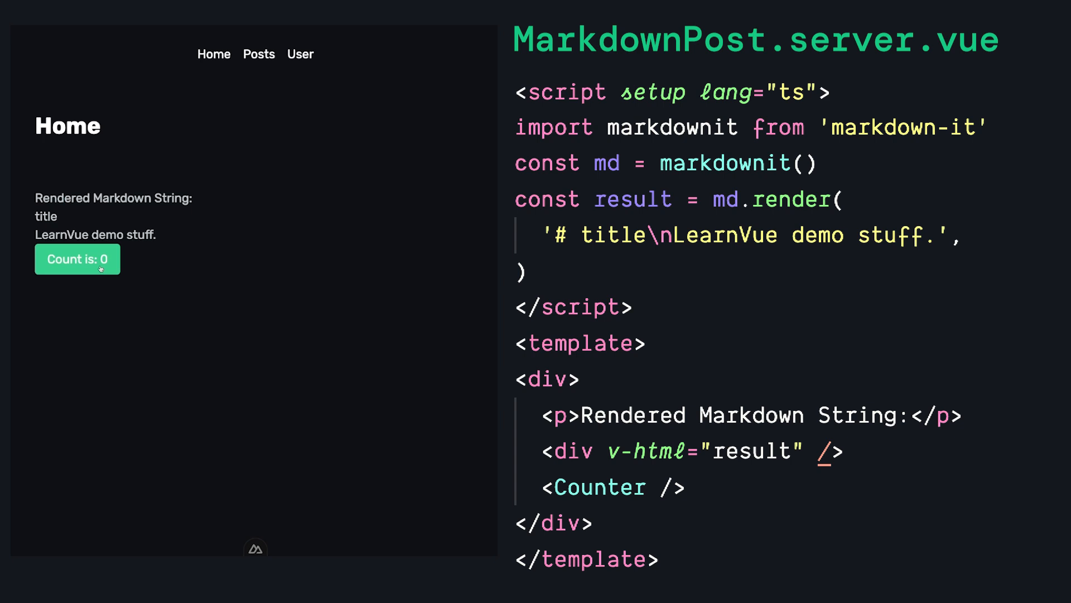
pyautogui.write('nuxt-client')
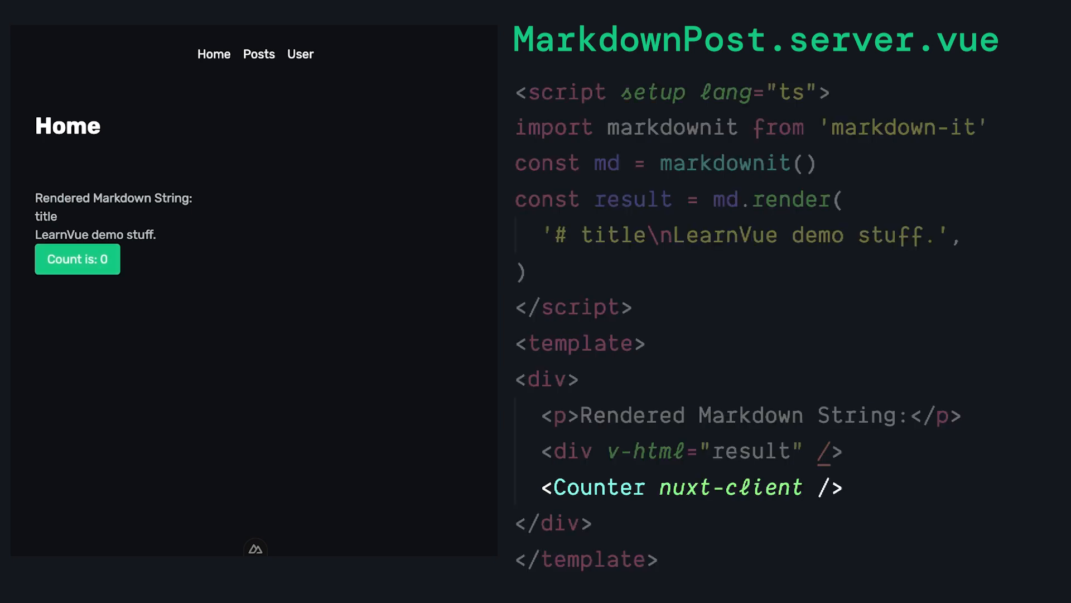
pyautogui.click(77, 259)
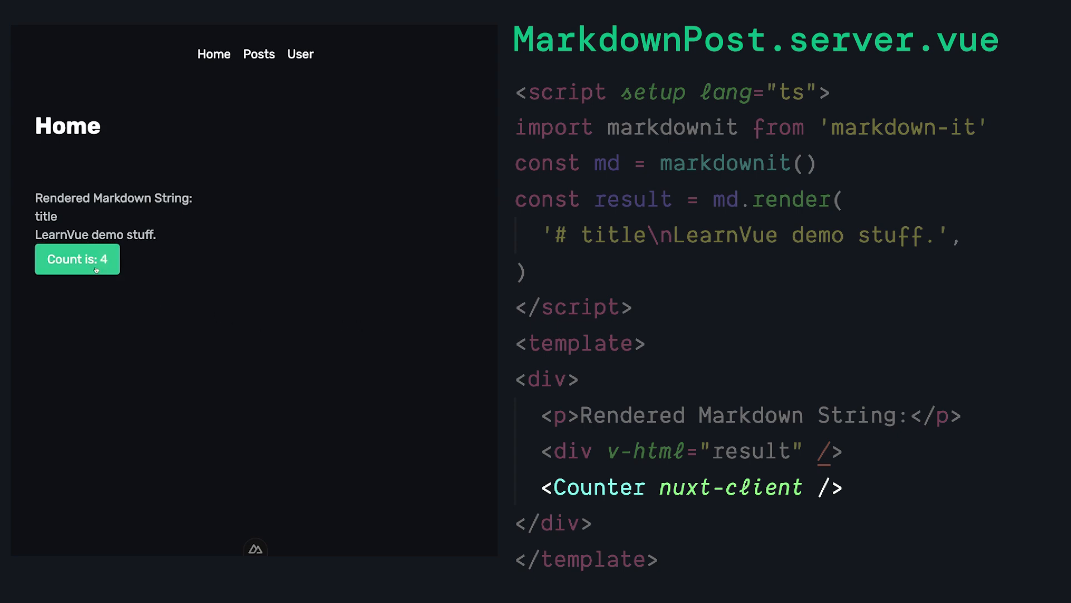
pyautogui.click(77, 259)
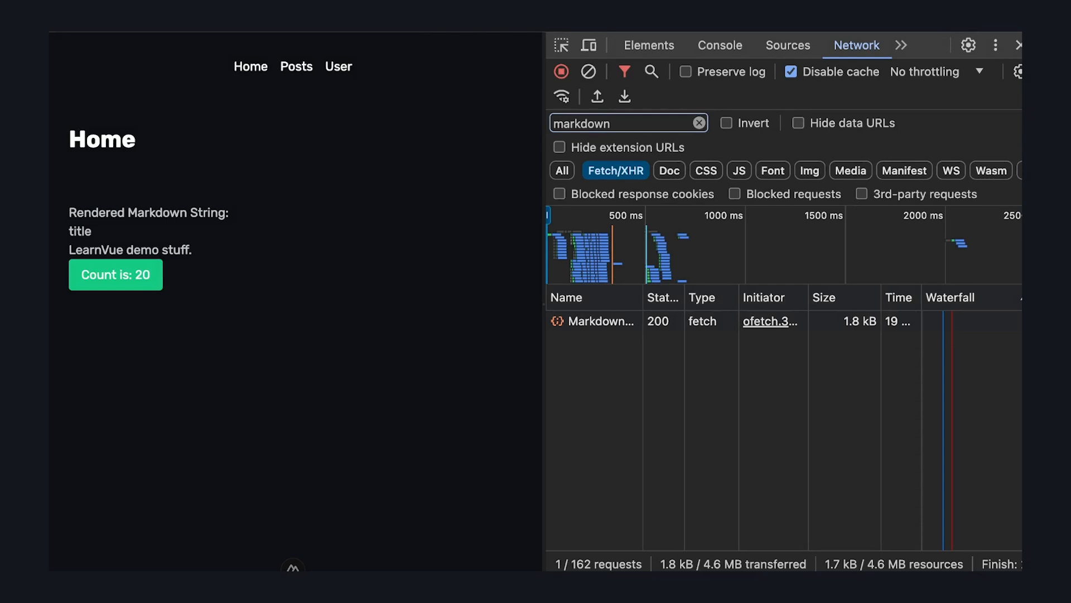
# View the MarkdownPost JSON response down to its Counter component entry
pyautogui.click(600, 321)
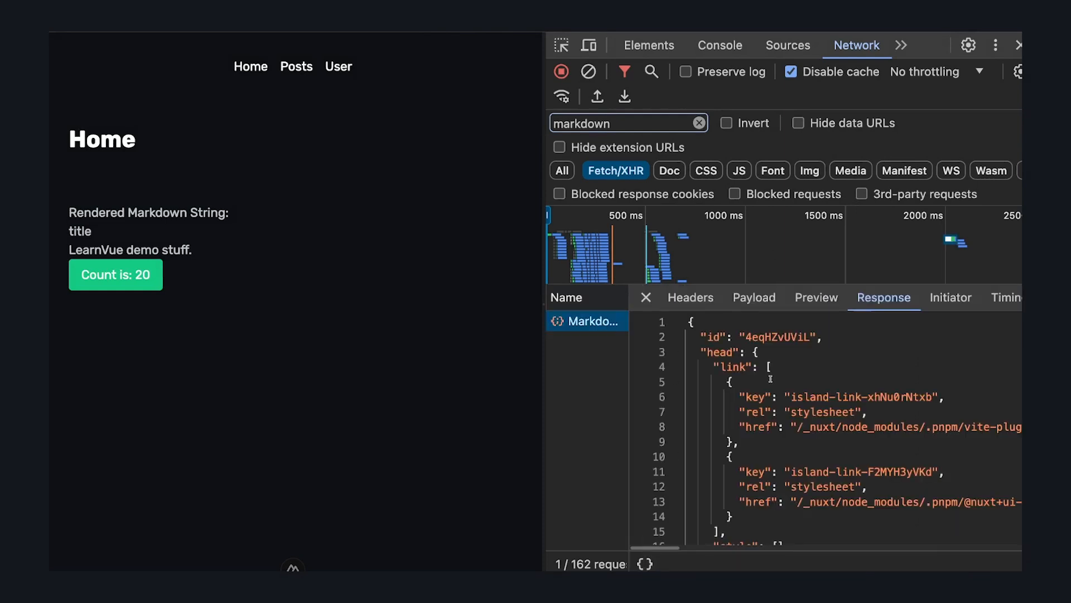
pyautogui.scroll(-3)
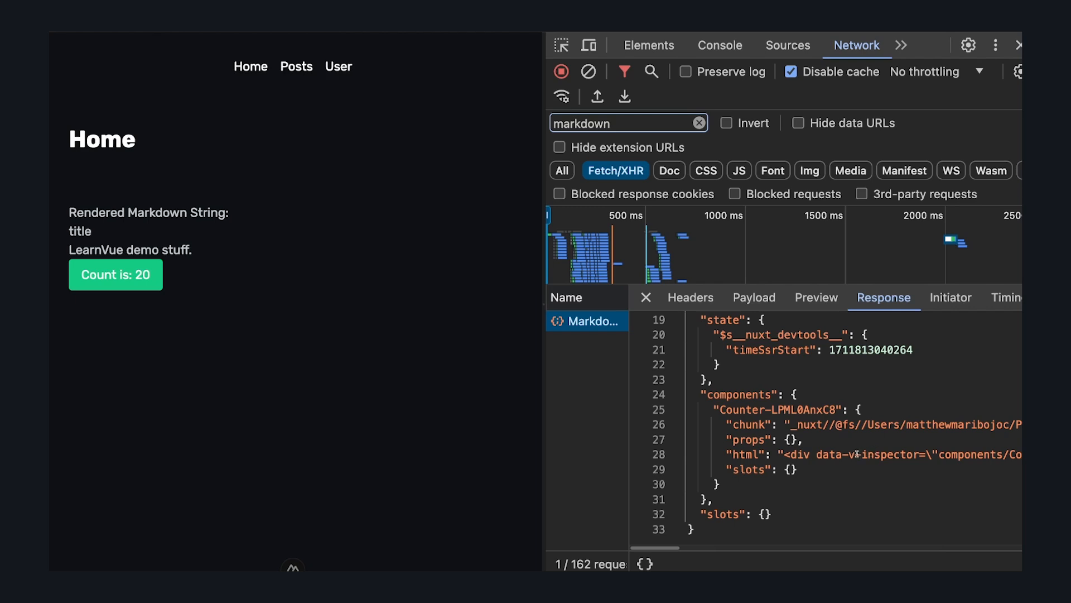
pyautogui.click(739, 170)
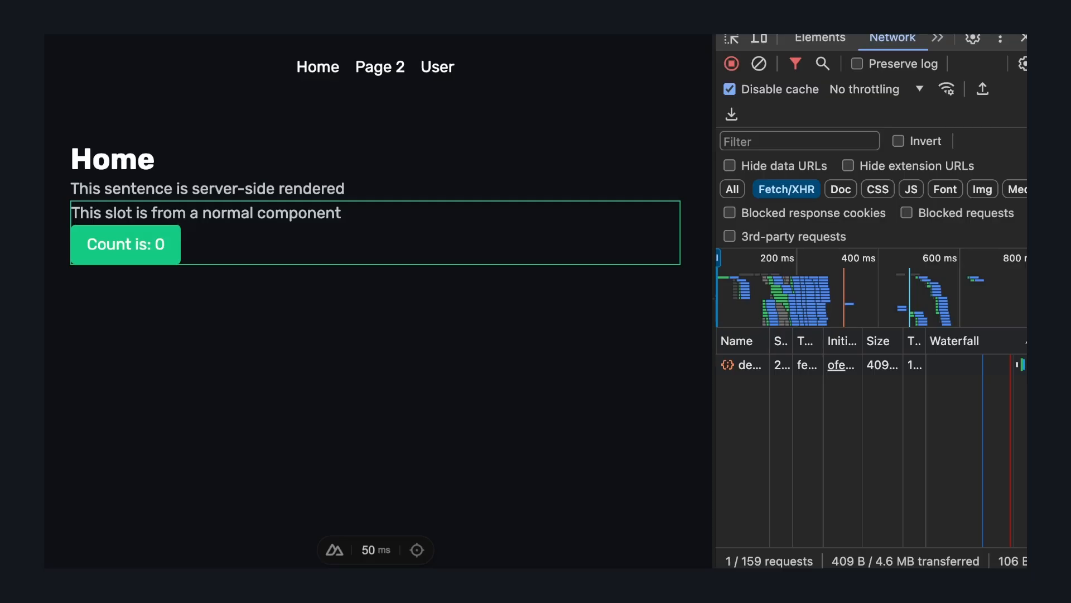
# Navigate to Page 2, the always server-rendered page with non-hydrated counters
pyautogui.click(379, 65)
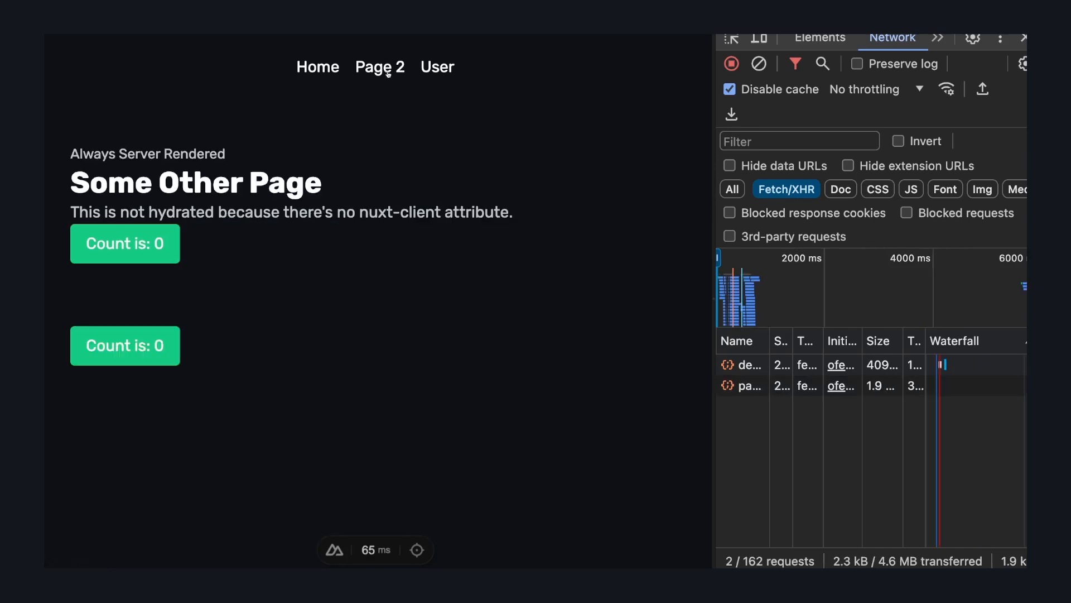
pyautogui.click(317, 67)
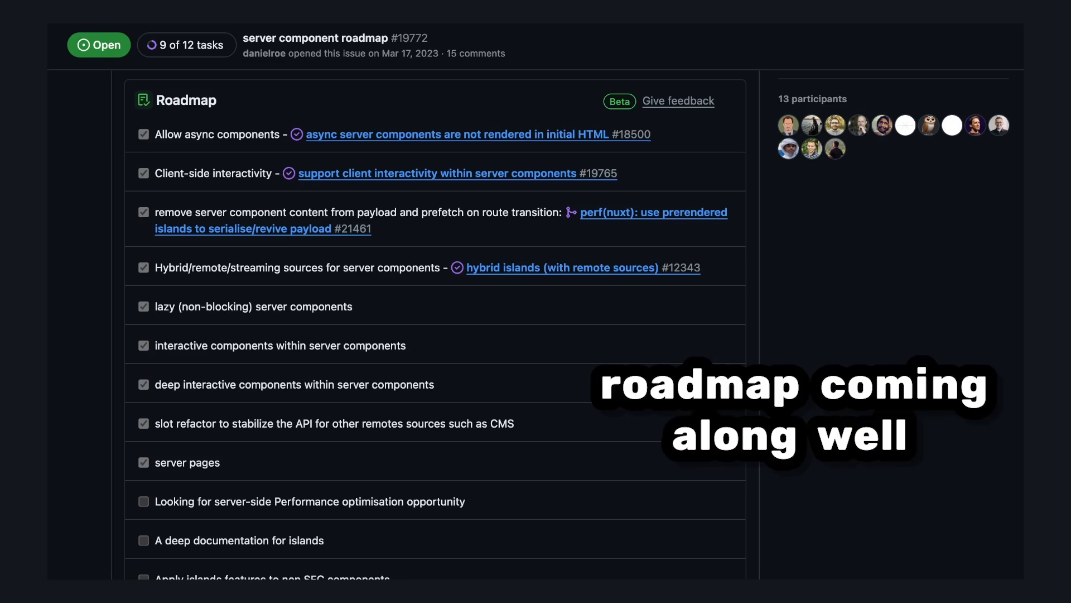
# Scroll the roadmap issue #19772 to its three remaining unchecked tasks
pyautogui.scroll(-3)
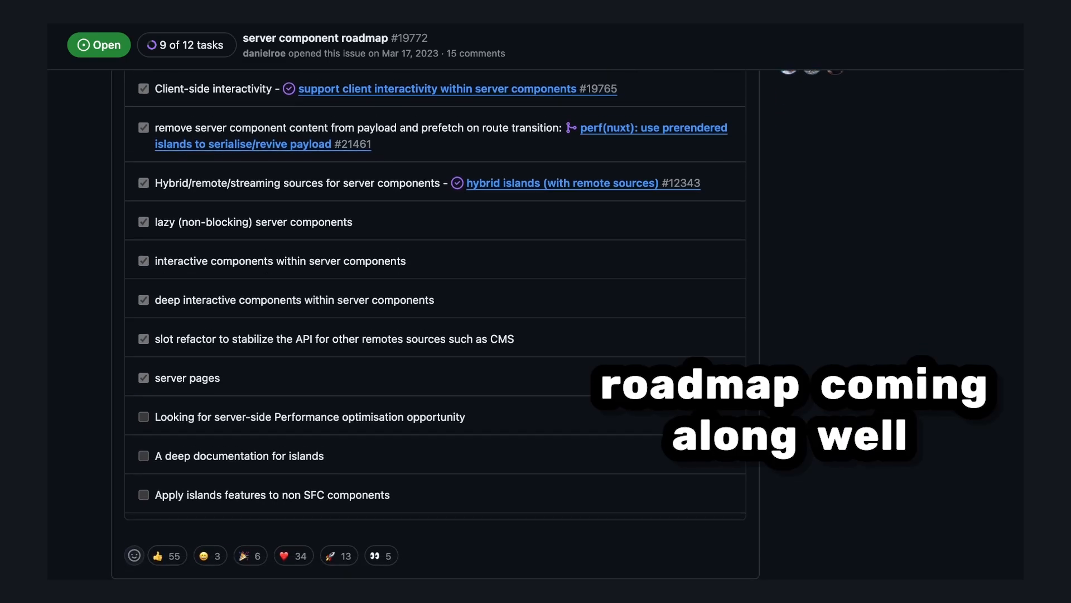